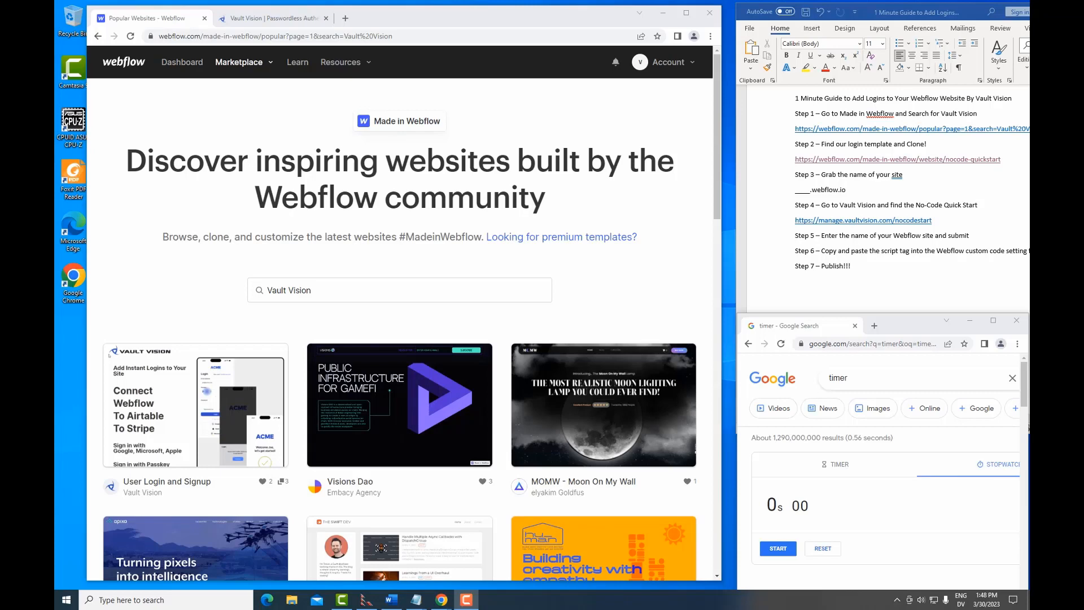
Clone the User Login and Signup template into a new site named fast-auth-noww.
click(778, 548)
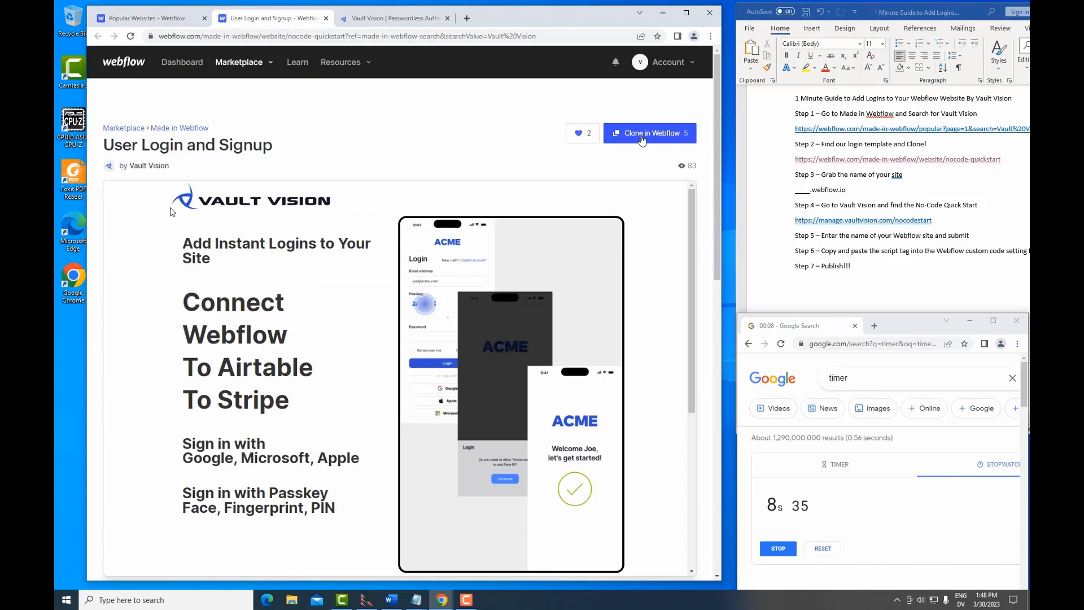
click(645, 133)
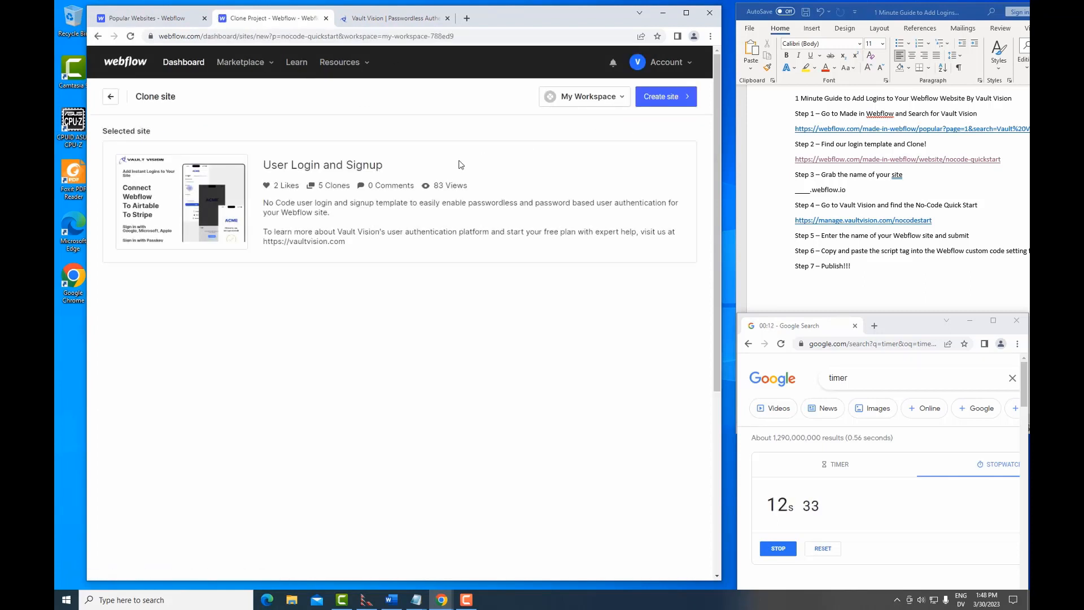
click(666, 96)
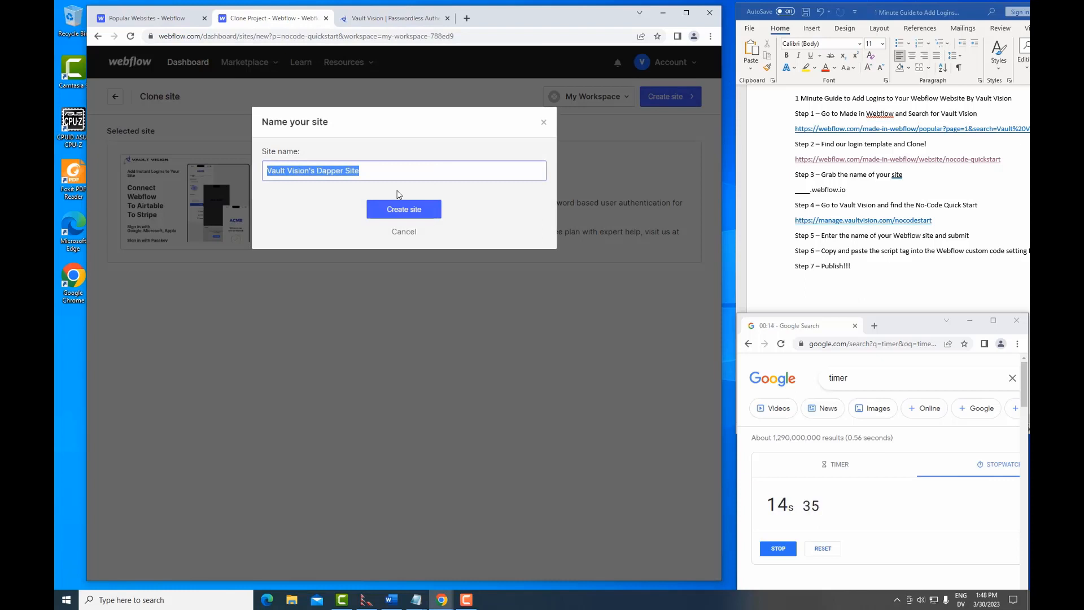
text(fast-auth-noww)
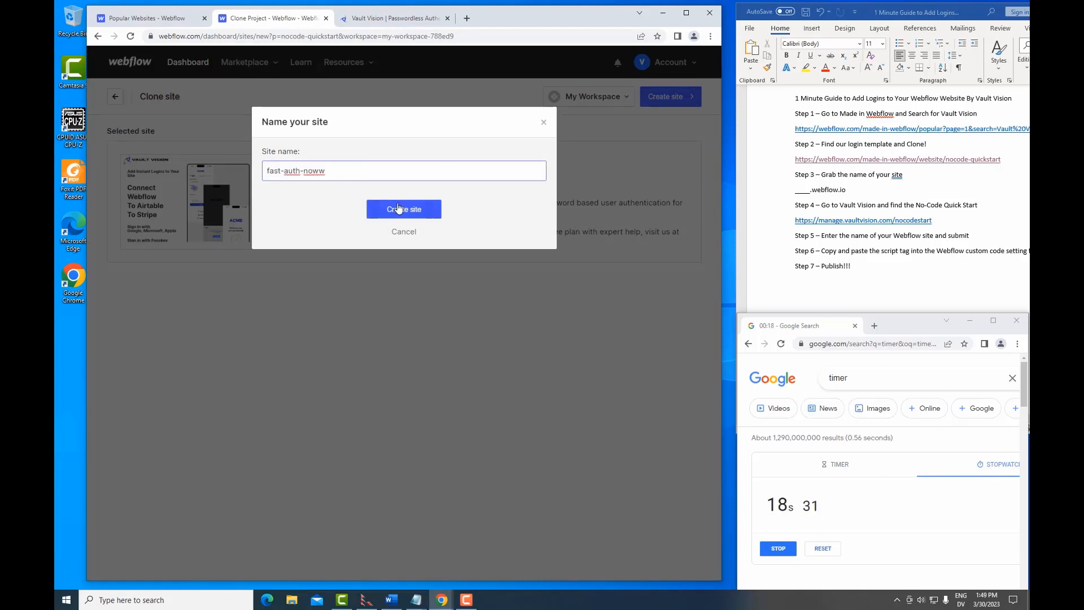
click(404, 209)
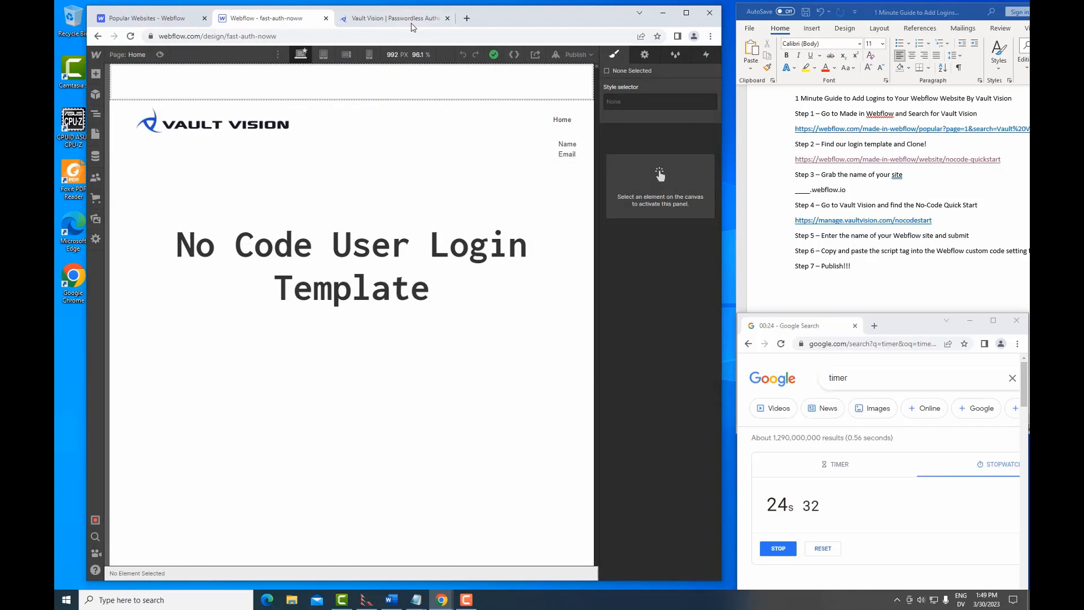
Create a Vault Vision tenant for domain fast-auth-noww.webflow.io and copy its script tag.
click(393, 18)
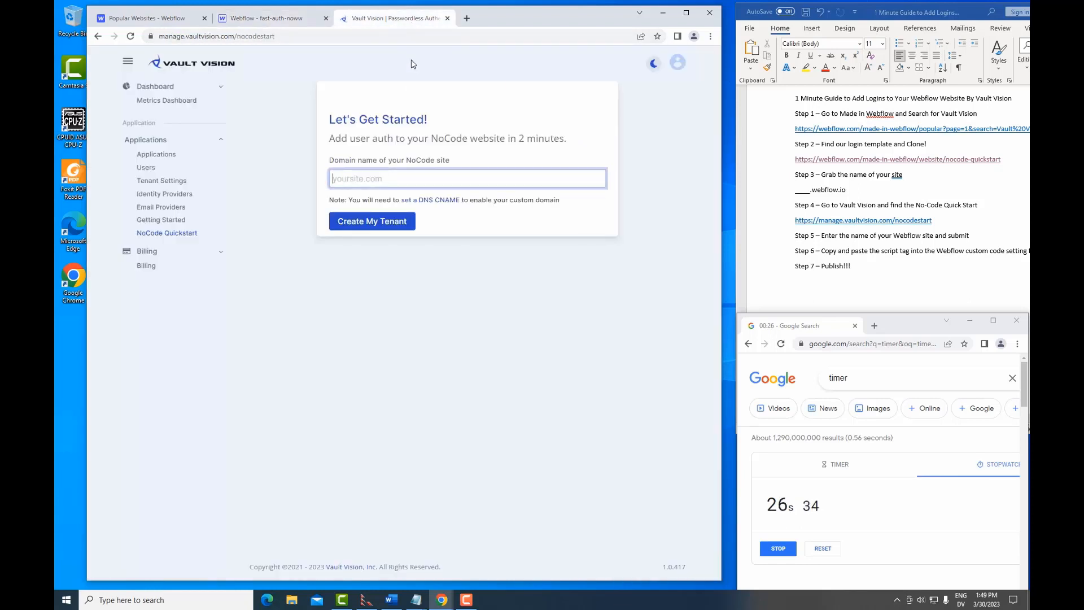
mouse_move(192, 235)
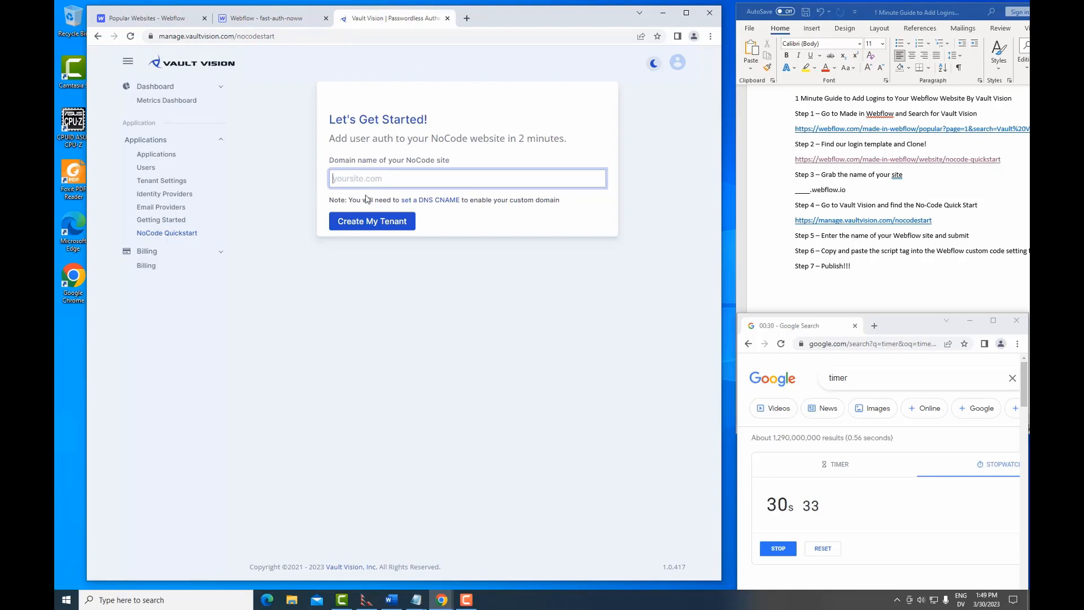
text(fast-auth-noww.web)
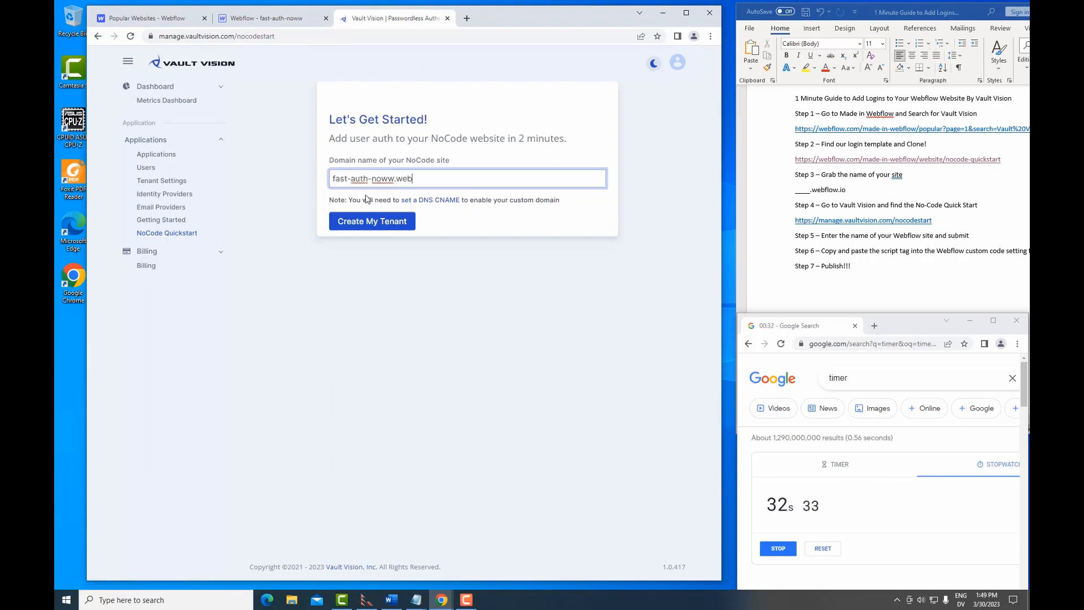
text(flow.io)
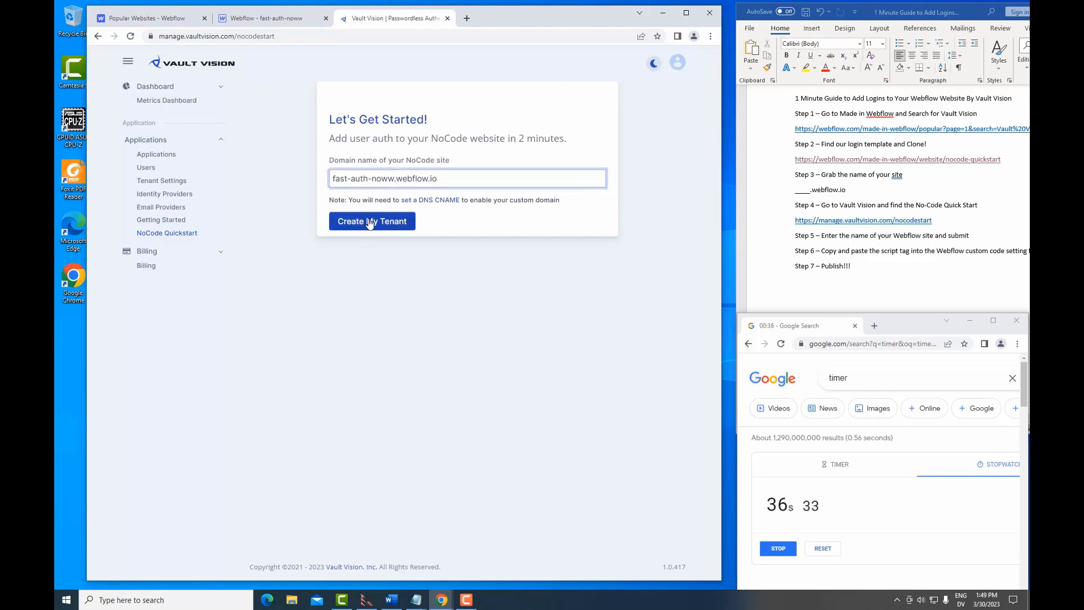
click(372, 221)
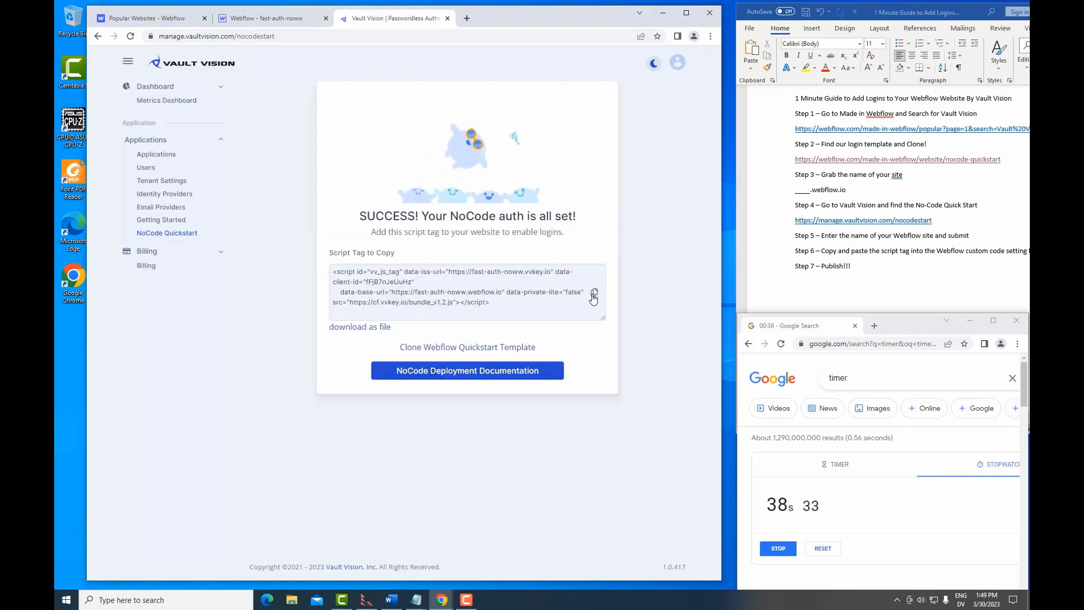
click(593, 293)
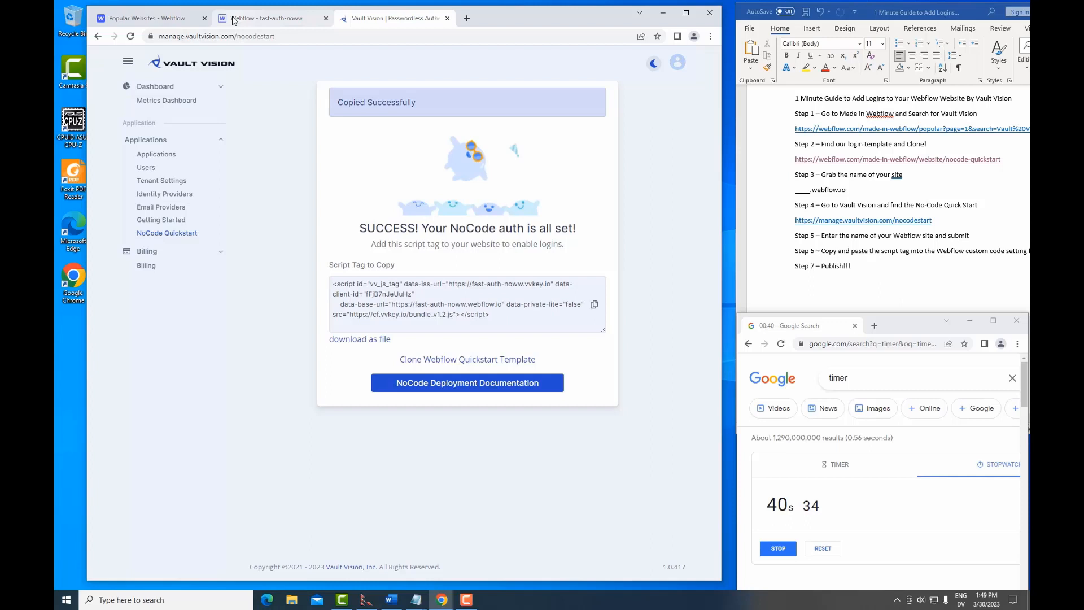
Save the Vault Vision script tag as the site's head custom code.
click(273, 18)
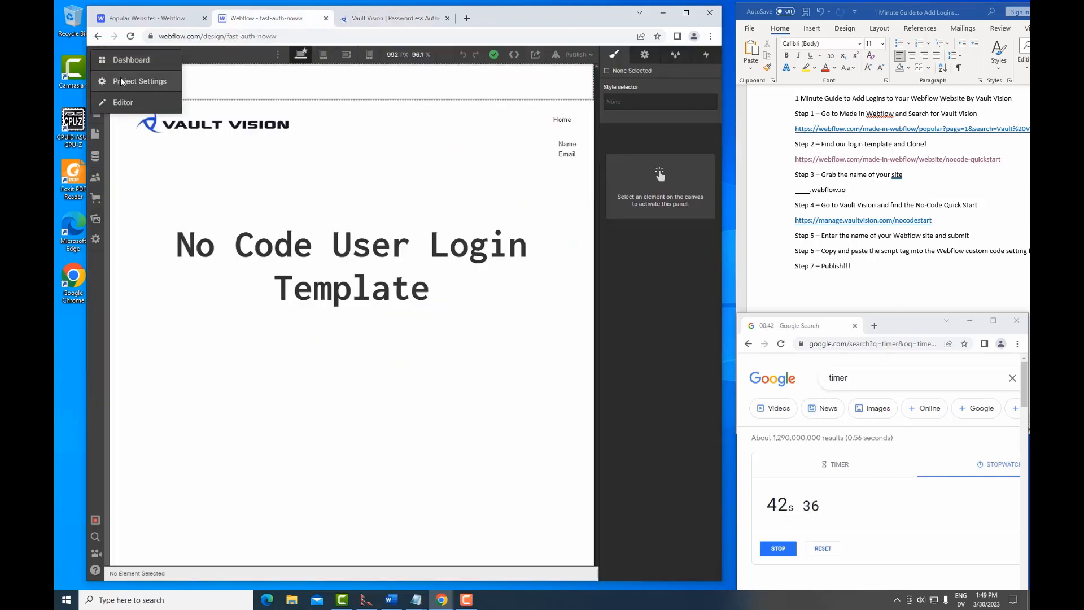
click(130, 59)
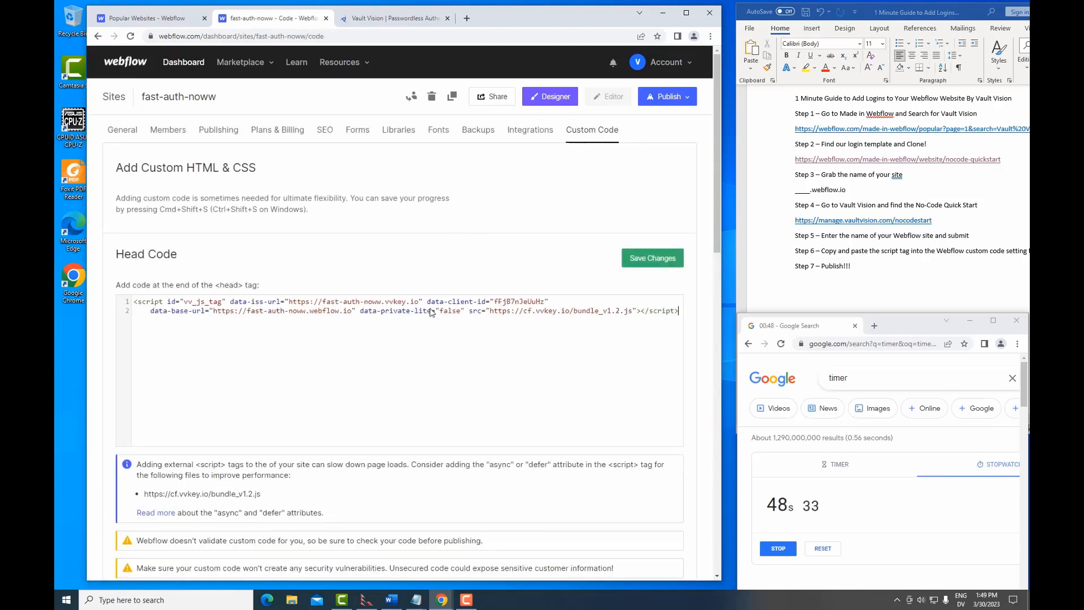
click(652, 258)
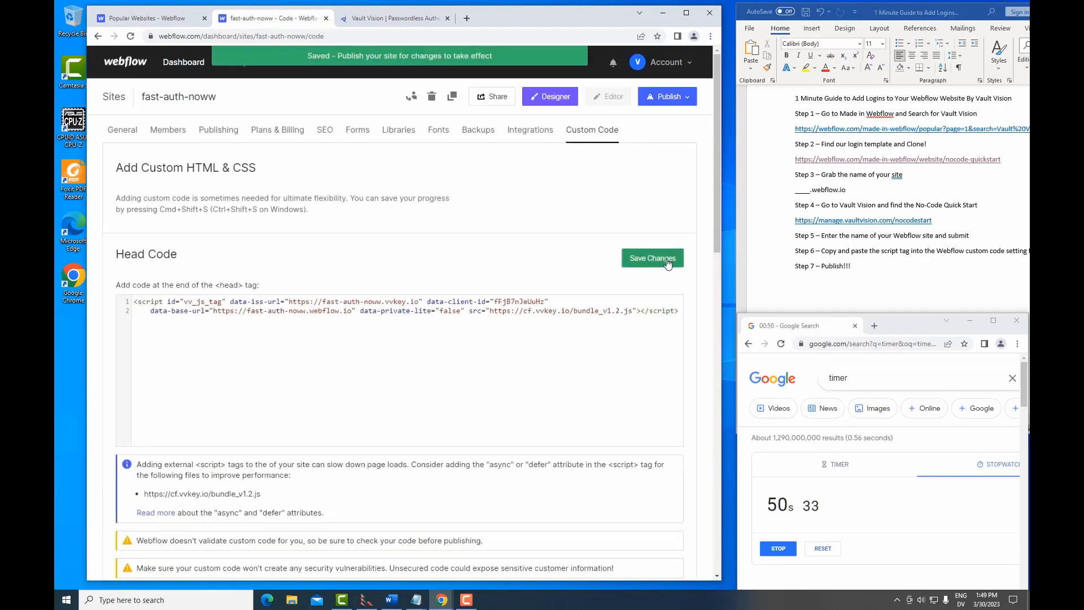
Publish the site to the fast-auth-noww.webflow.io domain.
click(667, 96)
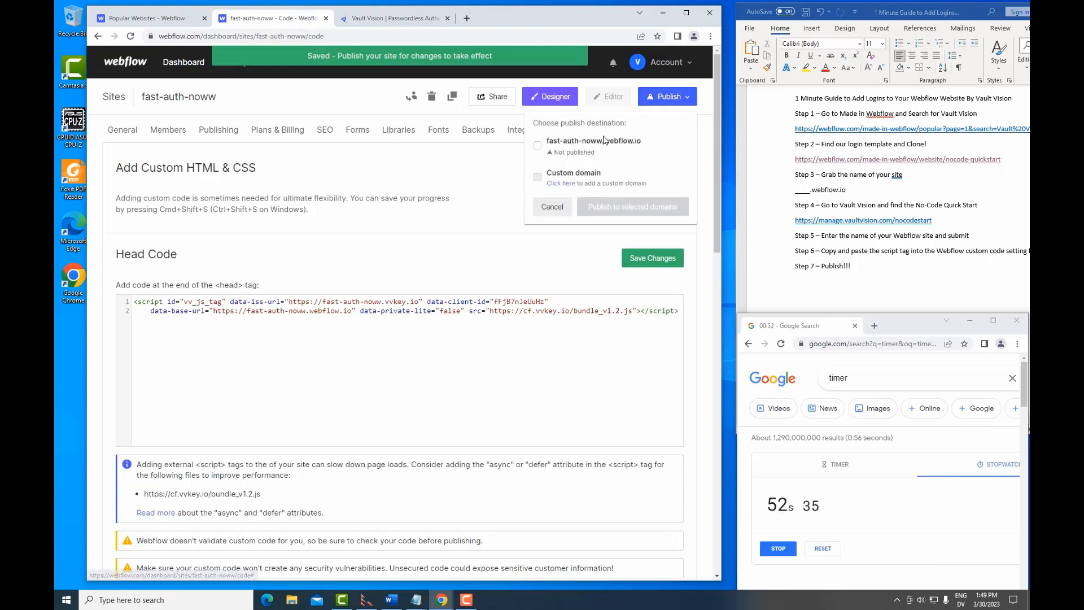
click(537, 146)
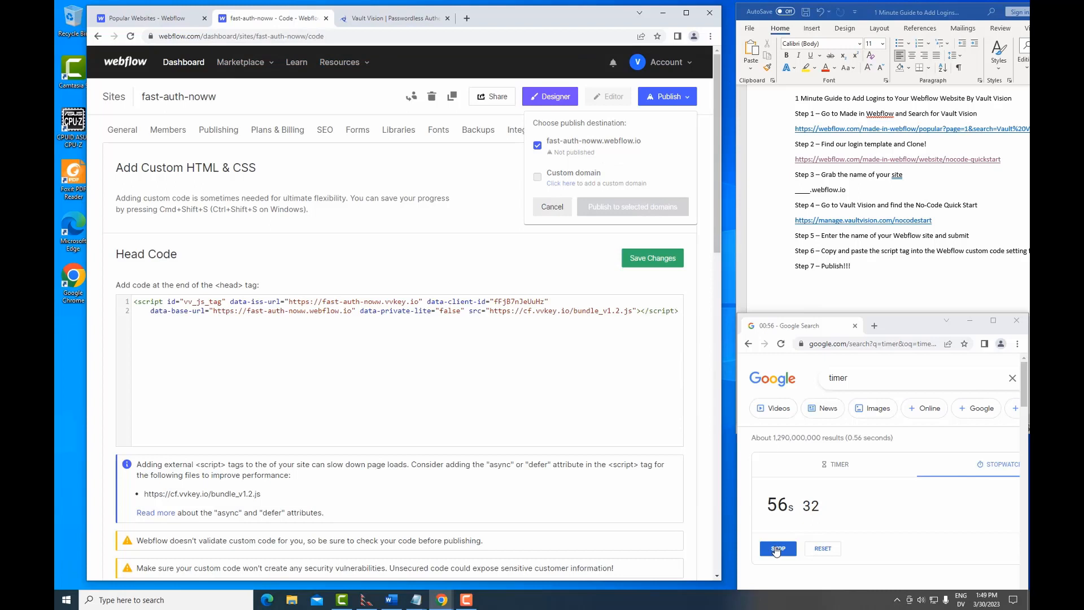
click(632, 207)
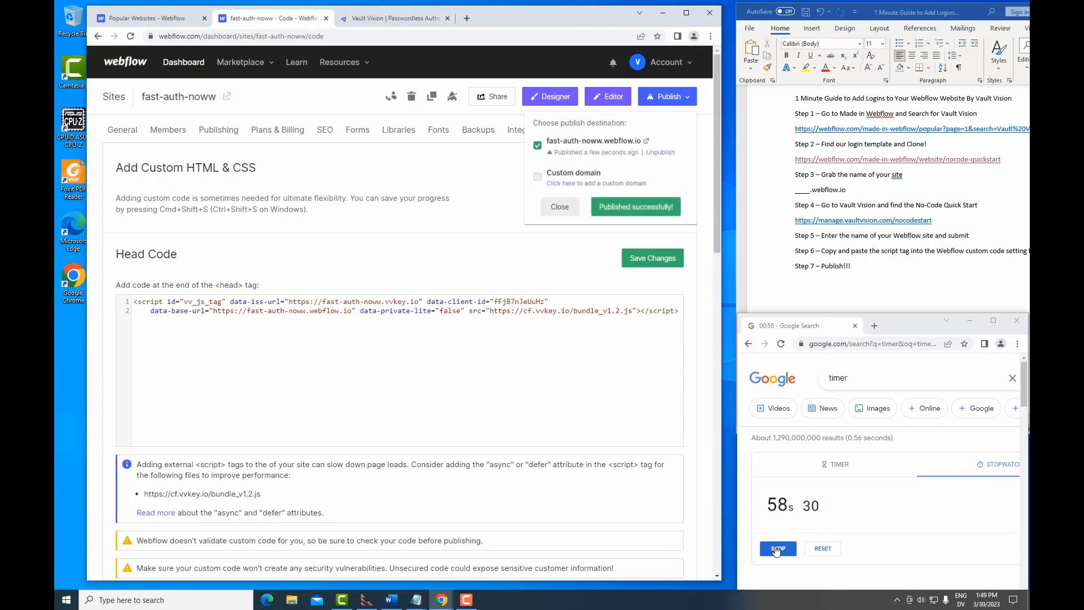
click(777, 548)
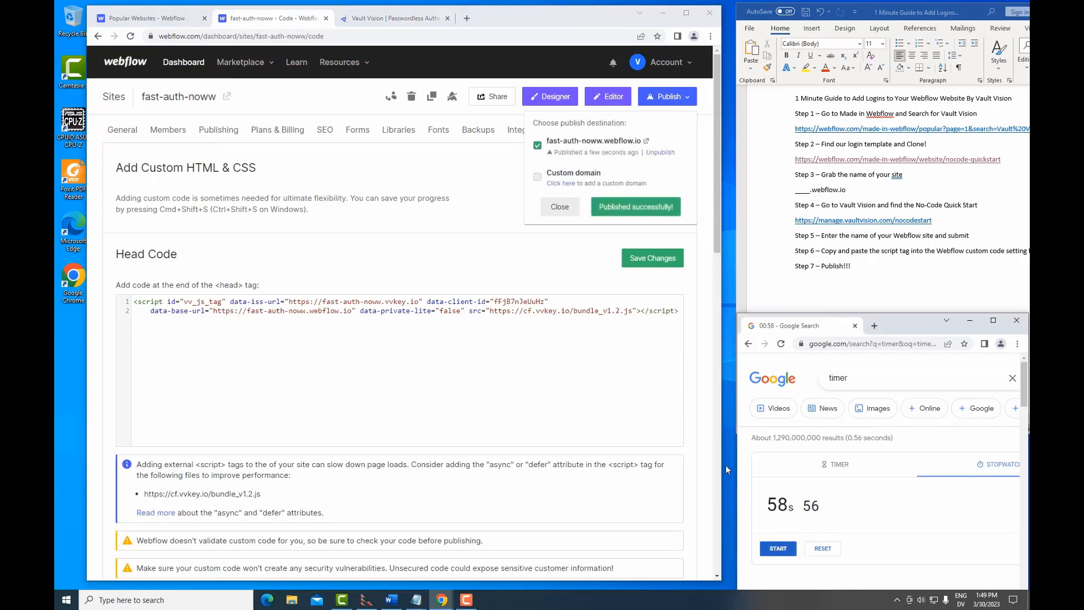
mouse_move(650, 143)
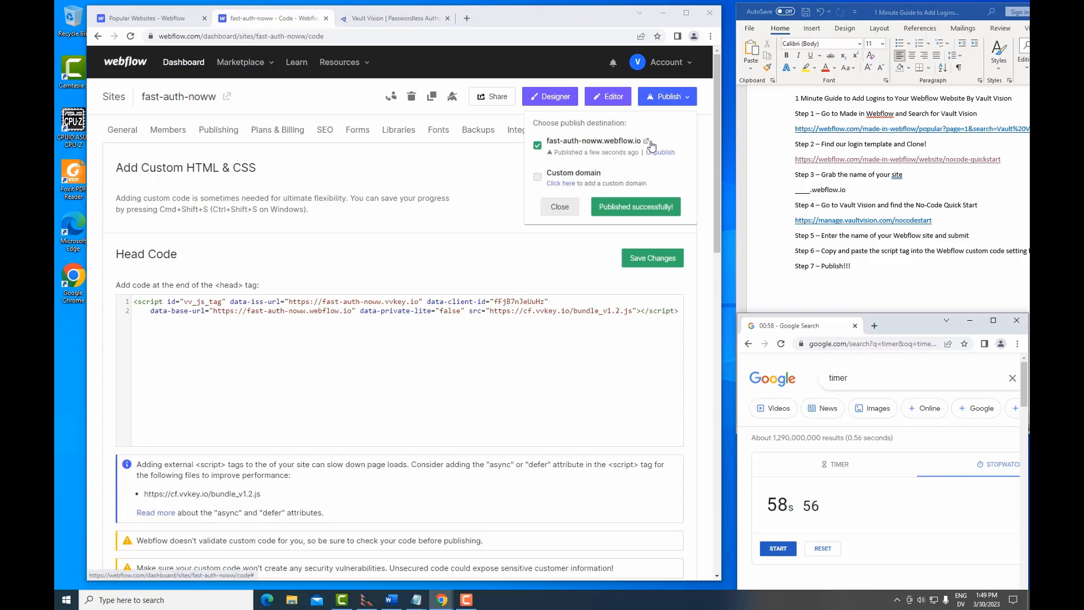
click(647, 140)
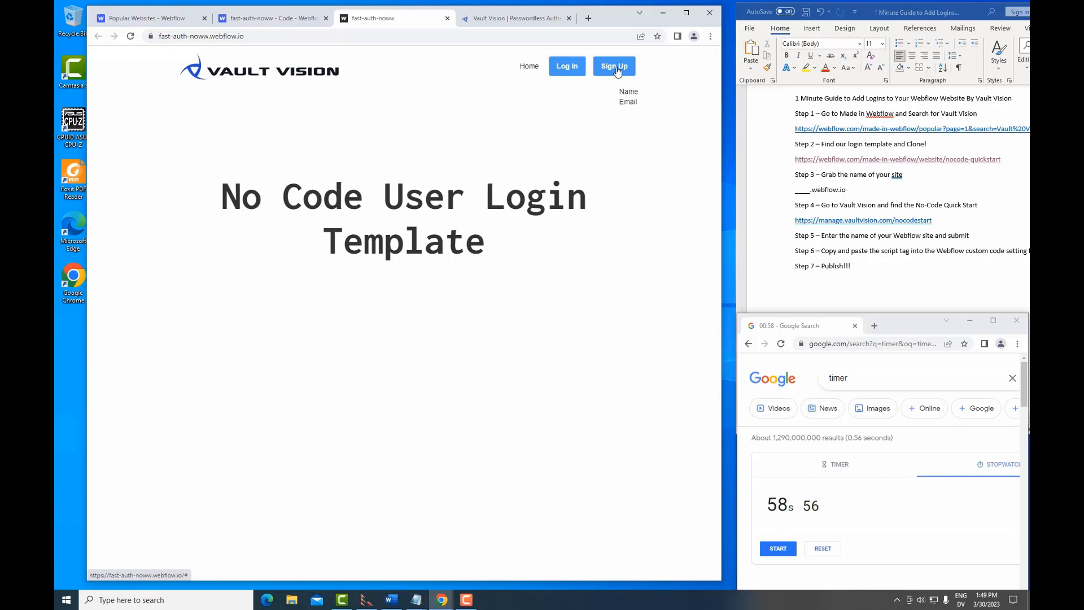
click(615, 66)
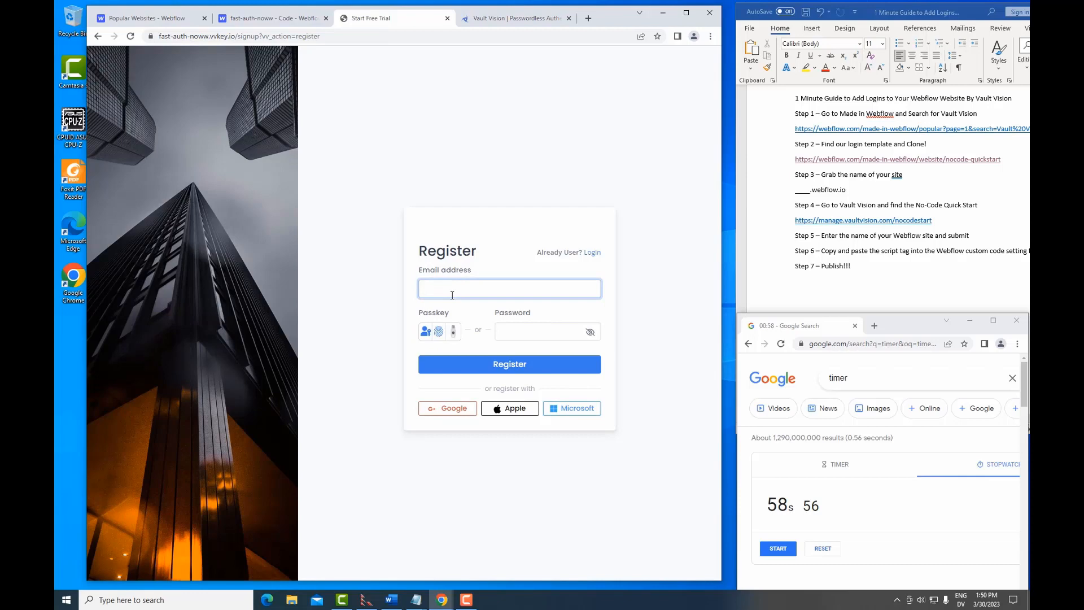
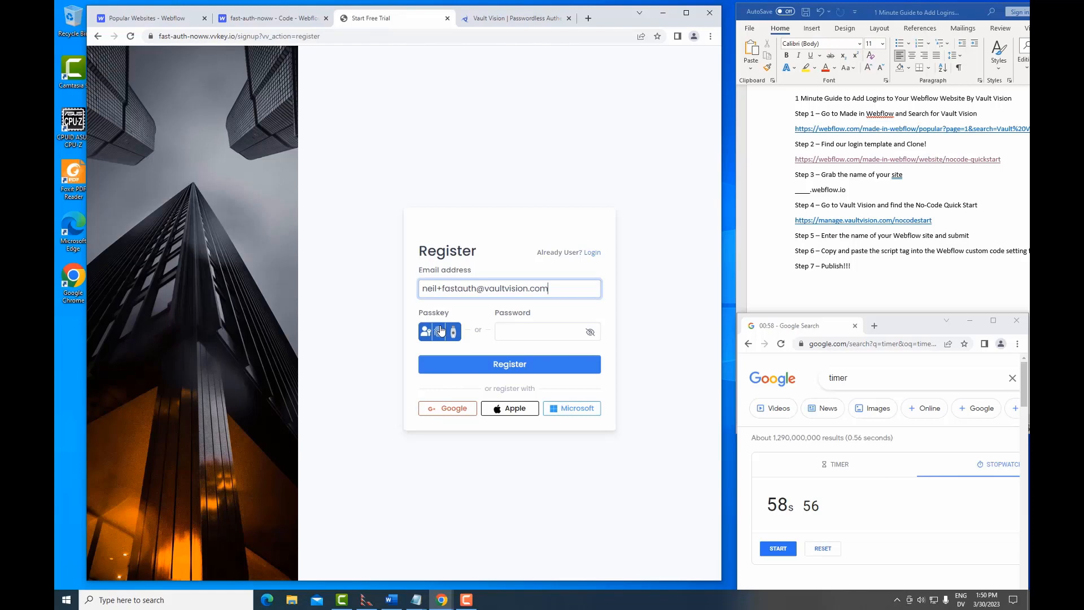
click(439, 331)
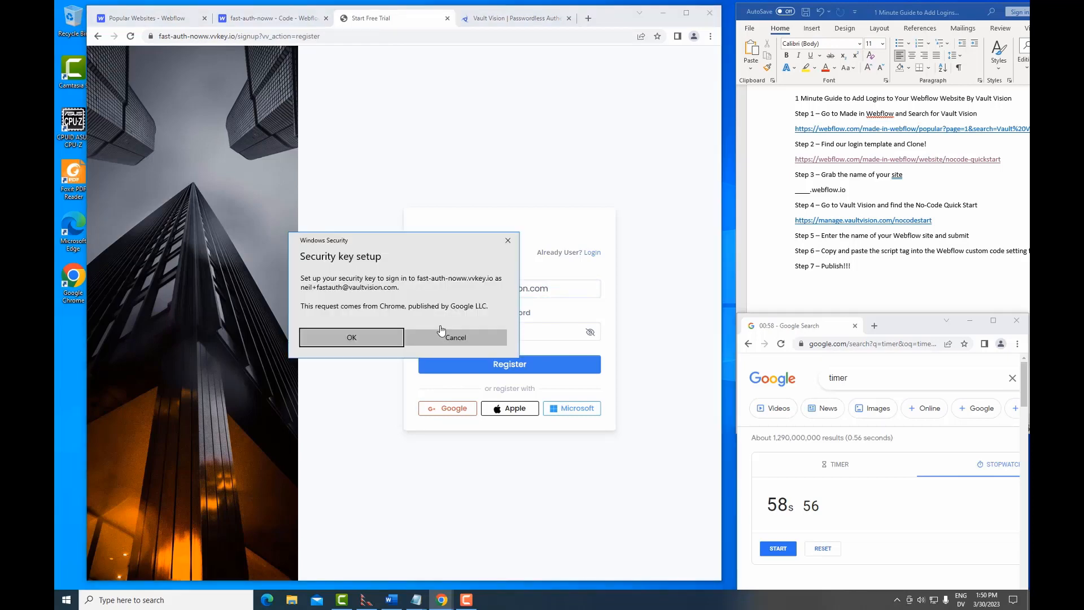
click(351, 337)
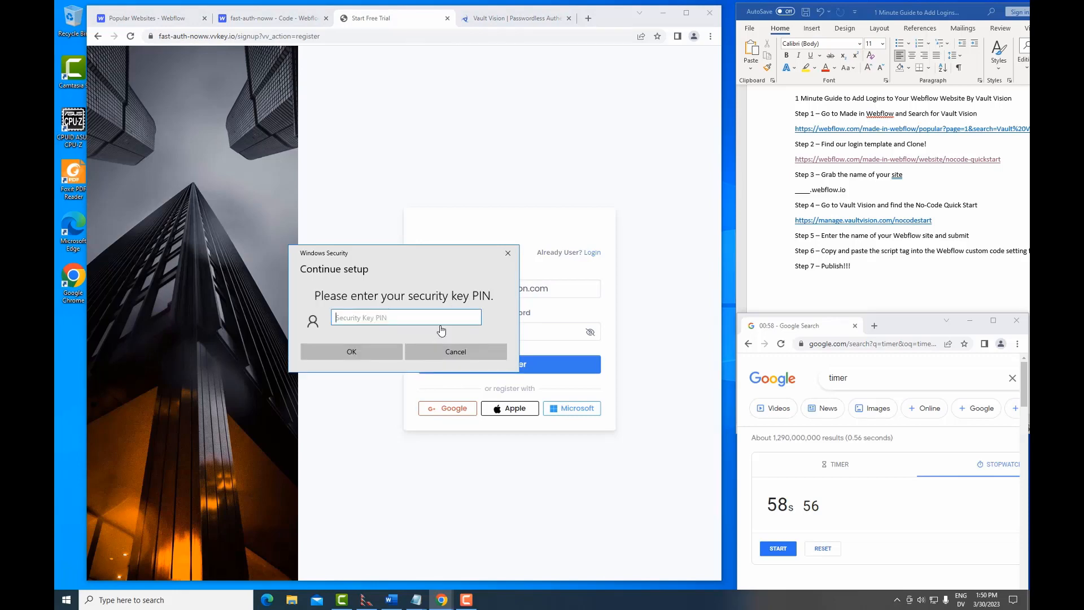
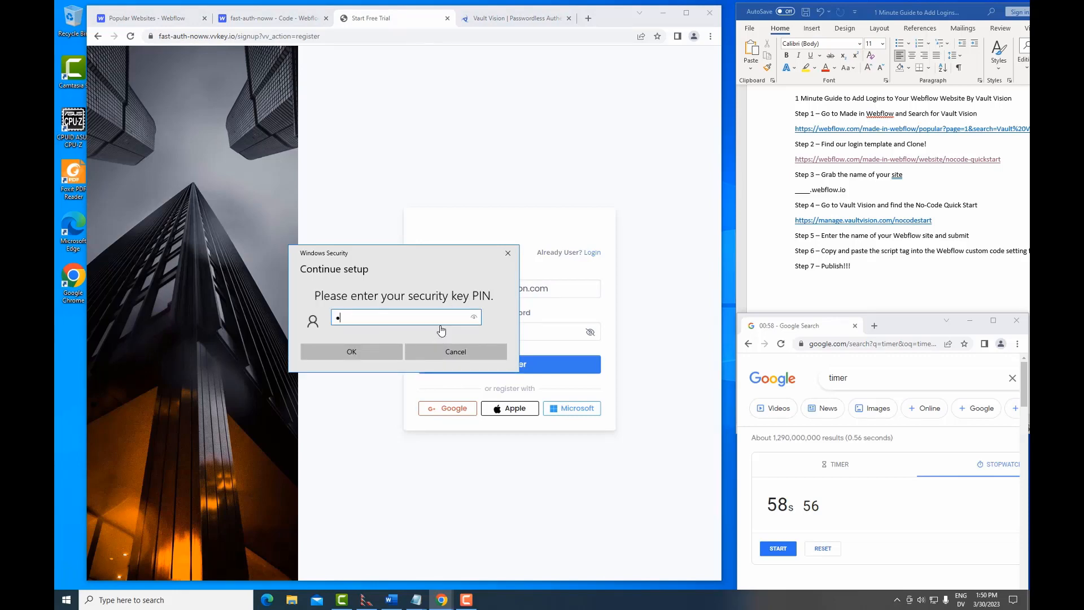
click(351, 351)
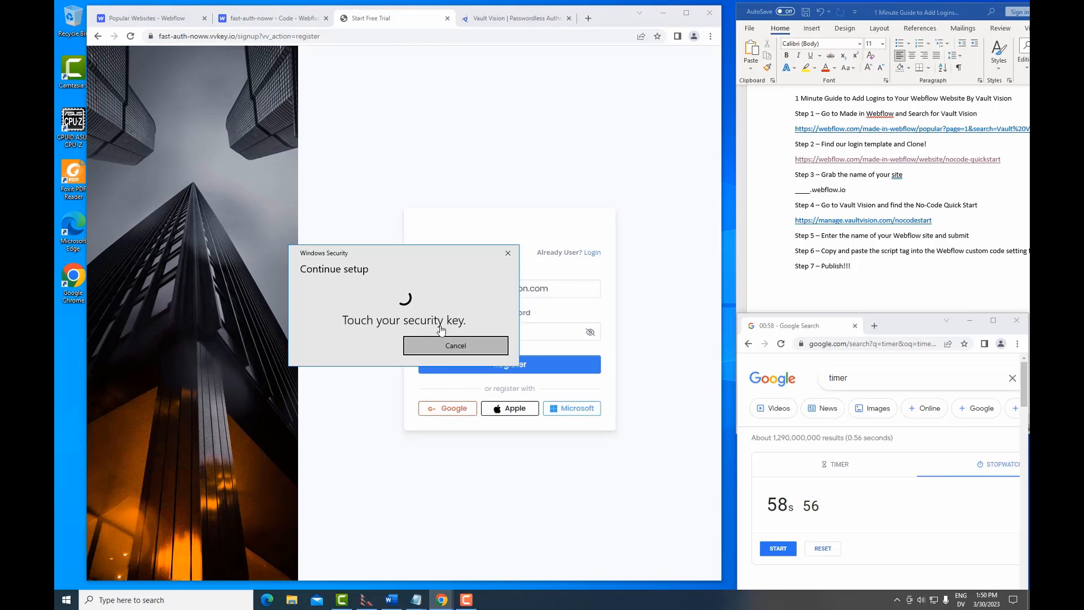
click(456, 346)
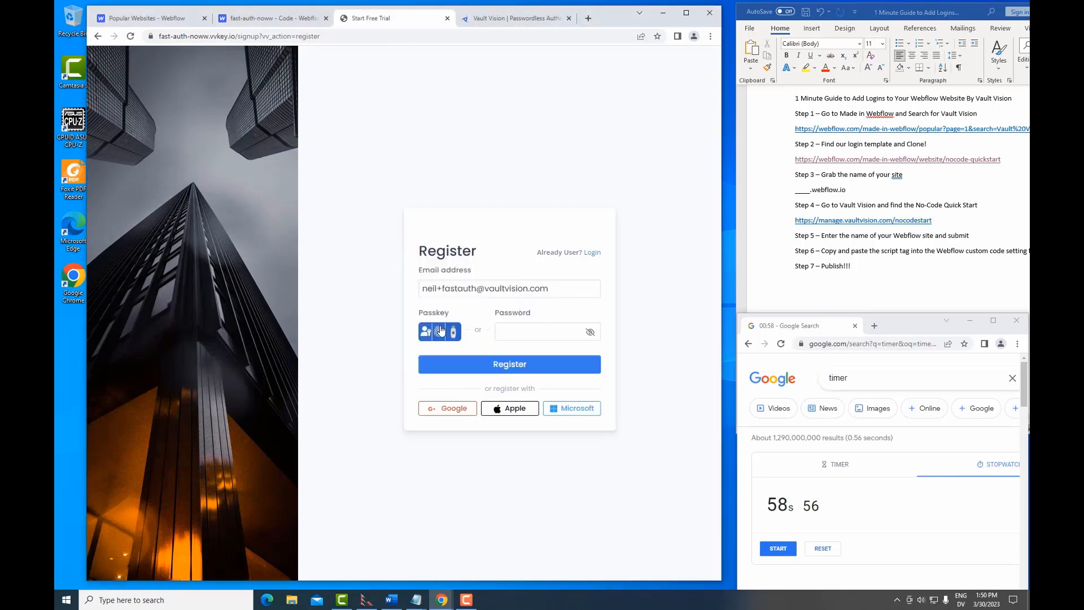
click(509, 364)
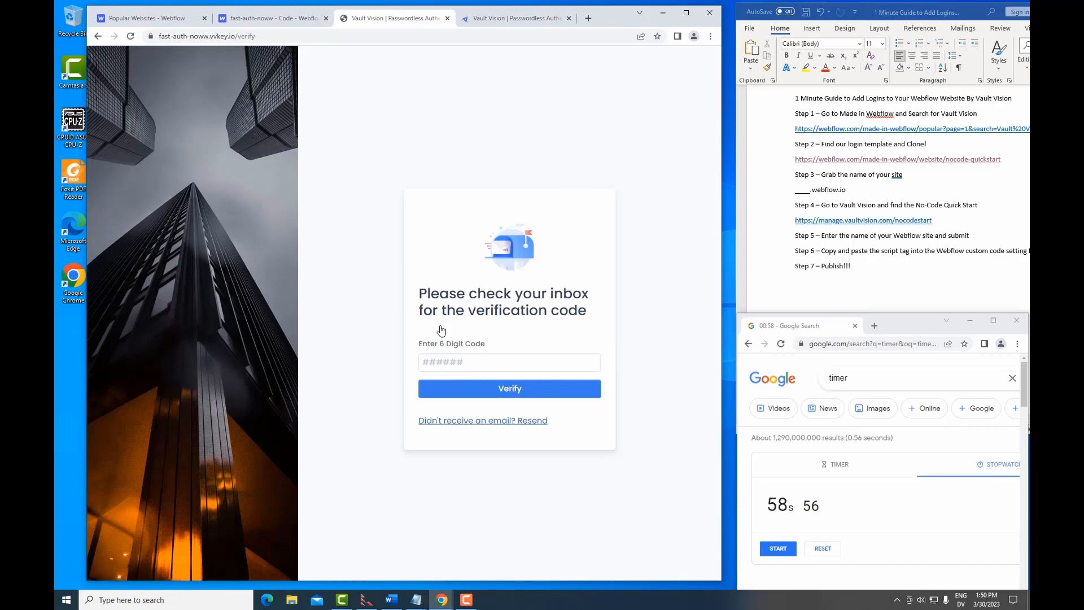
Submit the emailed verification code to finish registration.
click(509, 362)
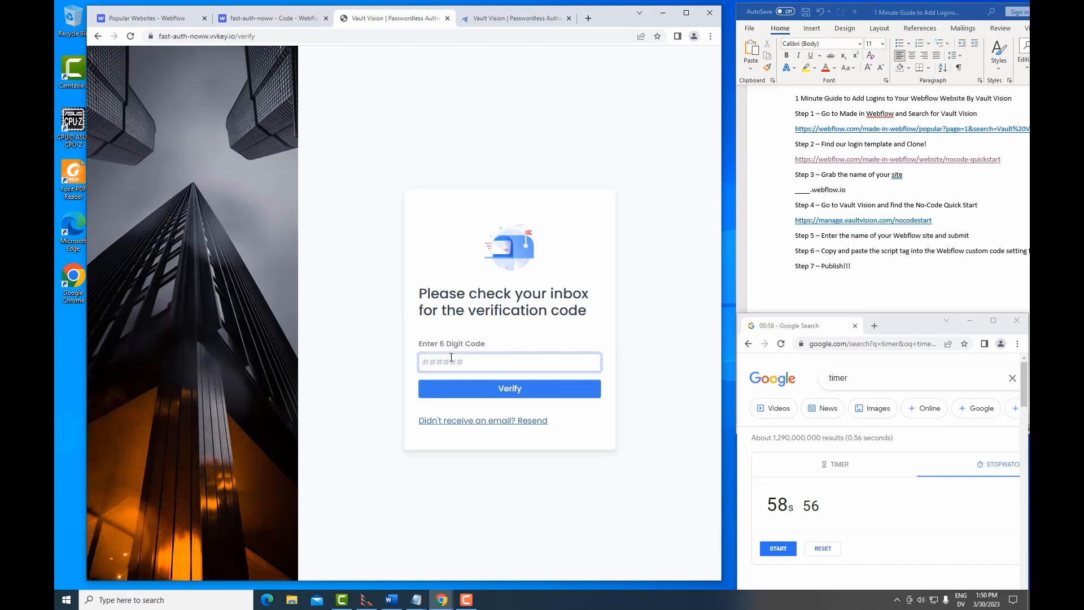
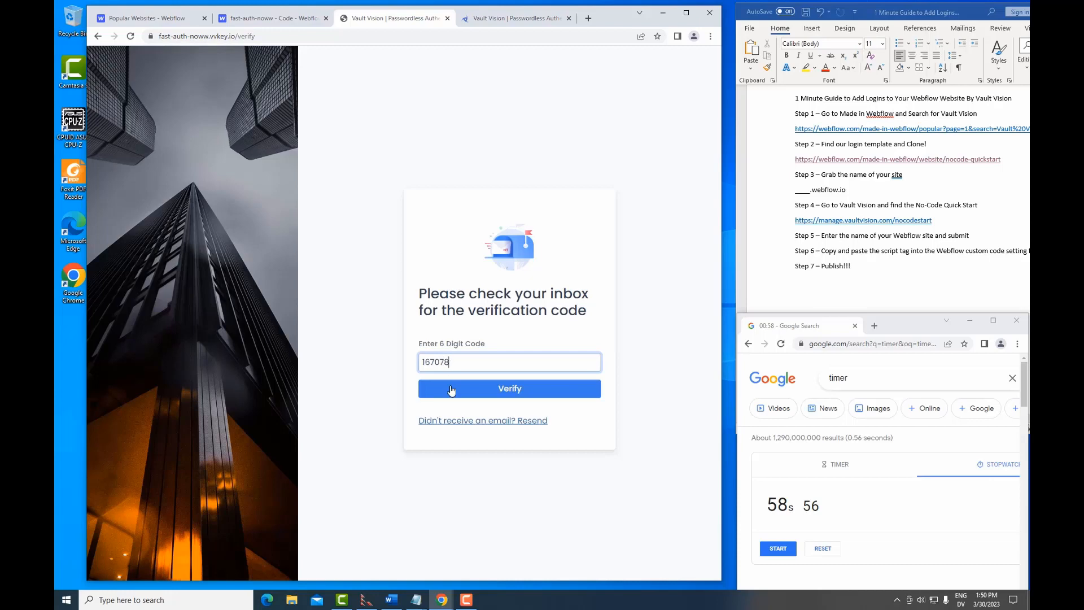
click(509, 388)
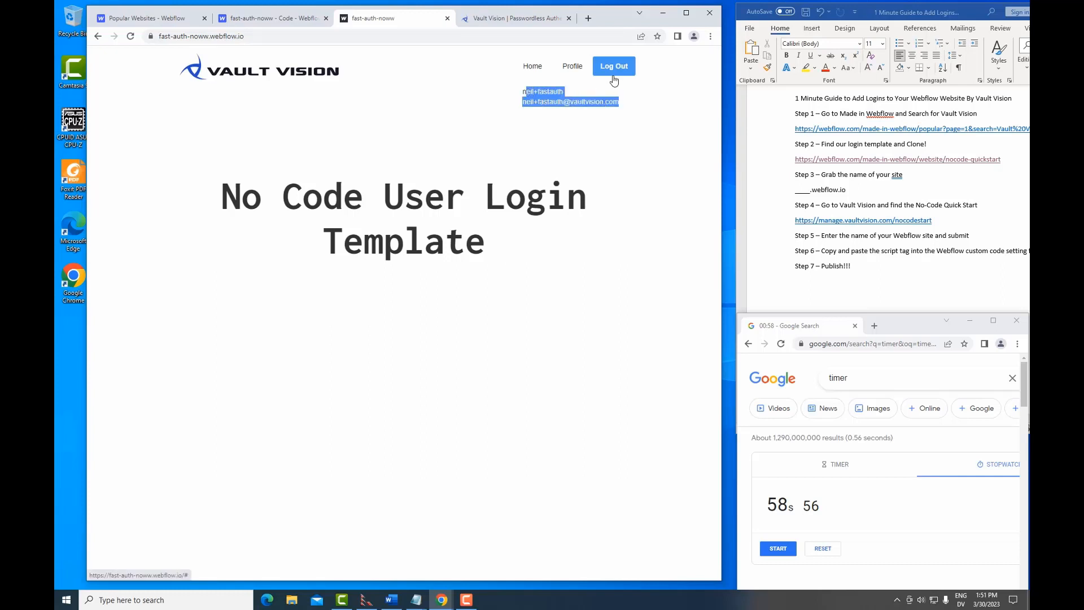
mouse_move(573, 67)
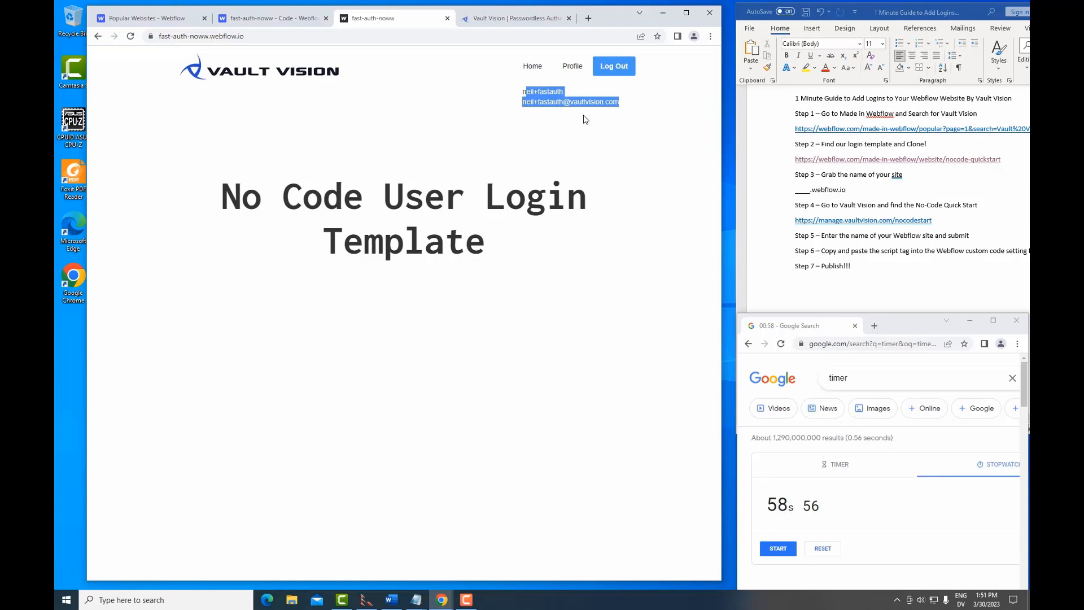
mouse_move(944, 309)
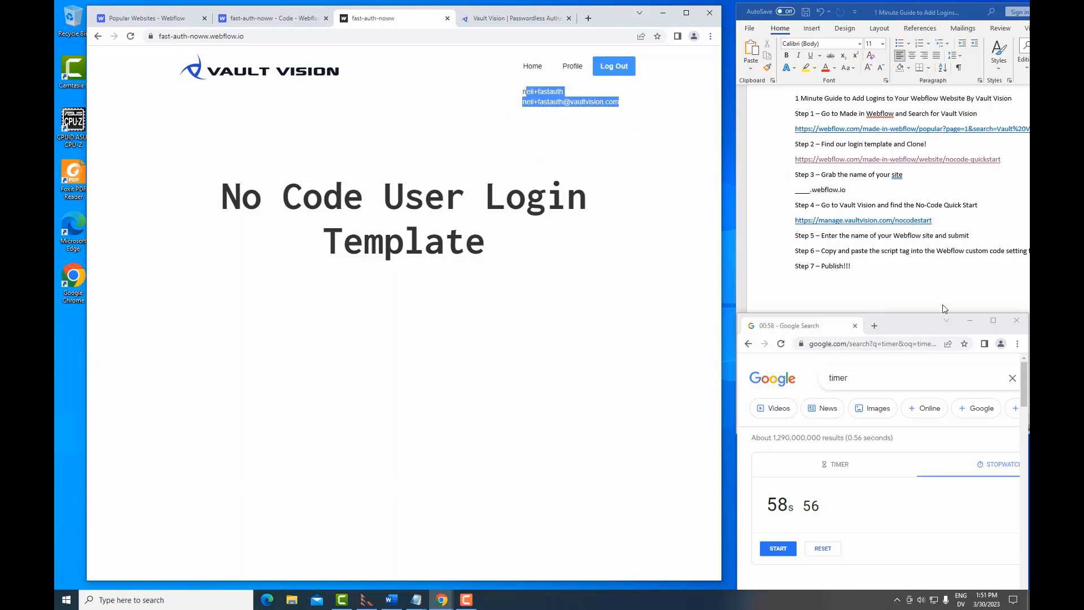